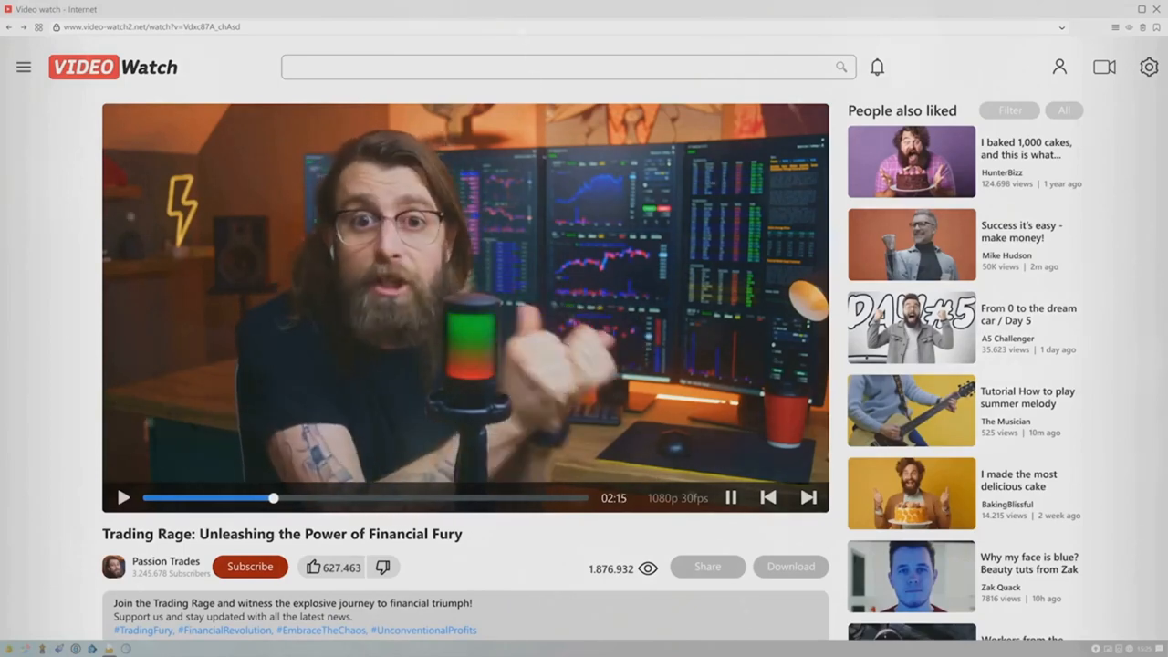
scroll(down, 3)
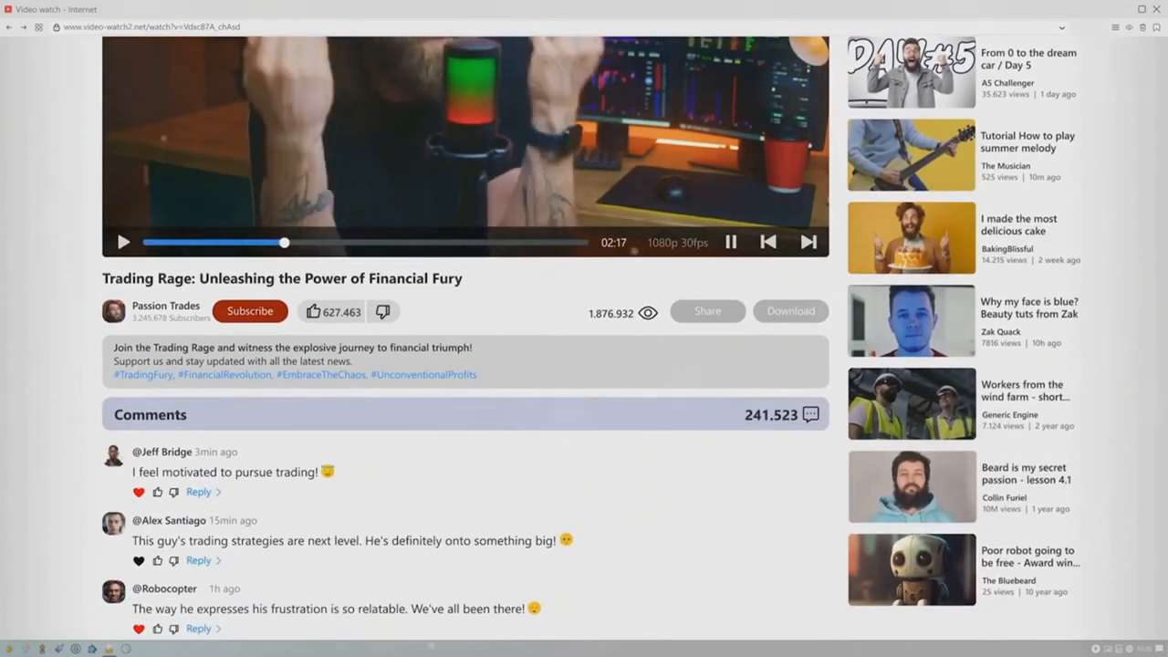
scroll(down, 3)
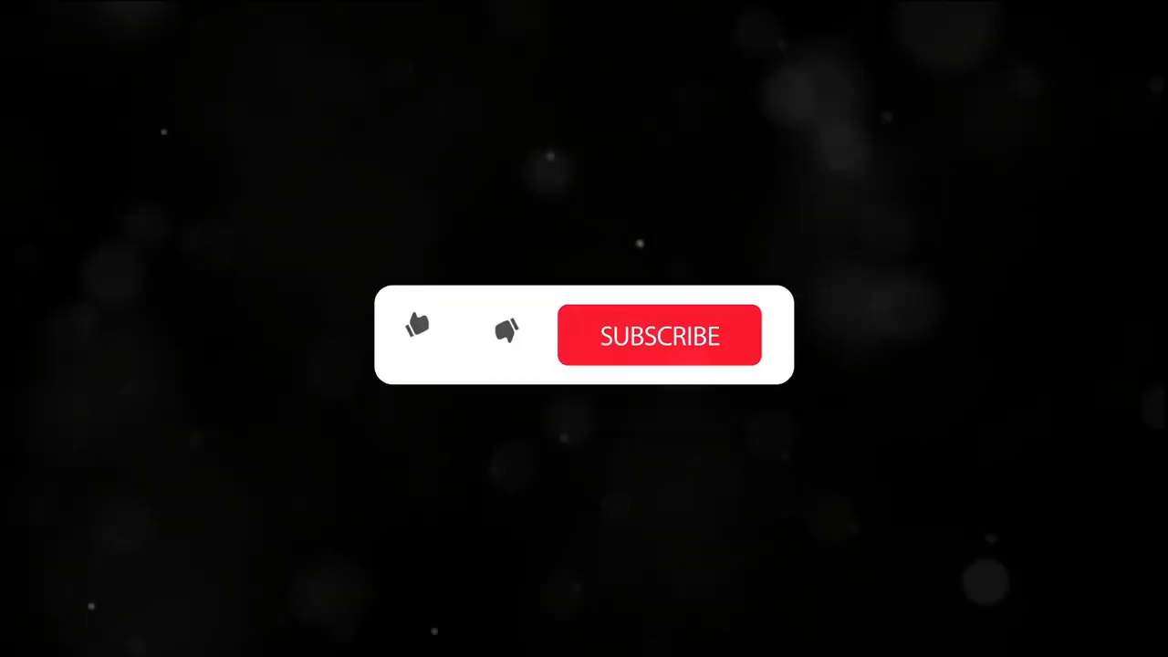
click(418, 326)
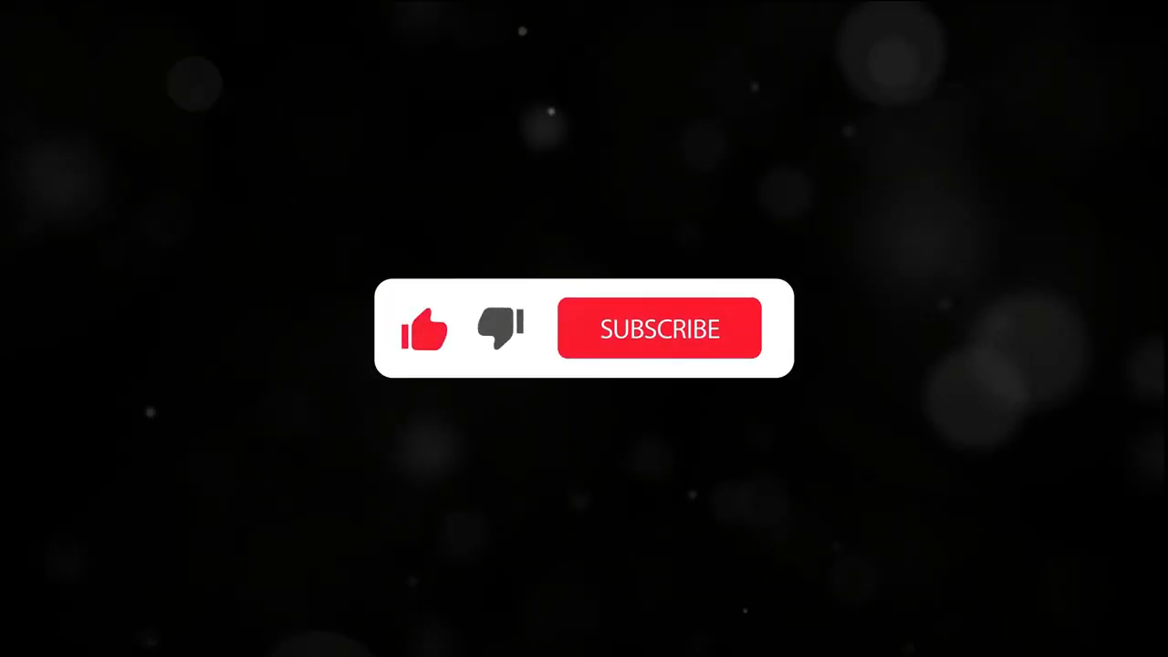
click(659, 328)
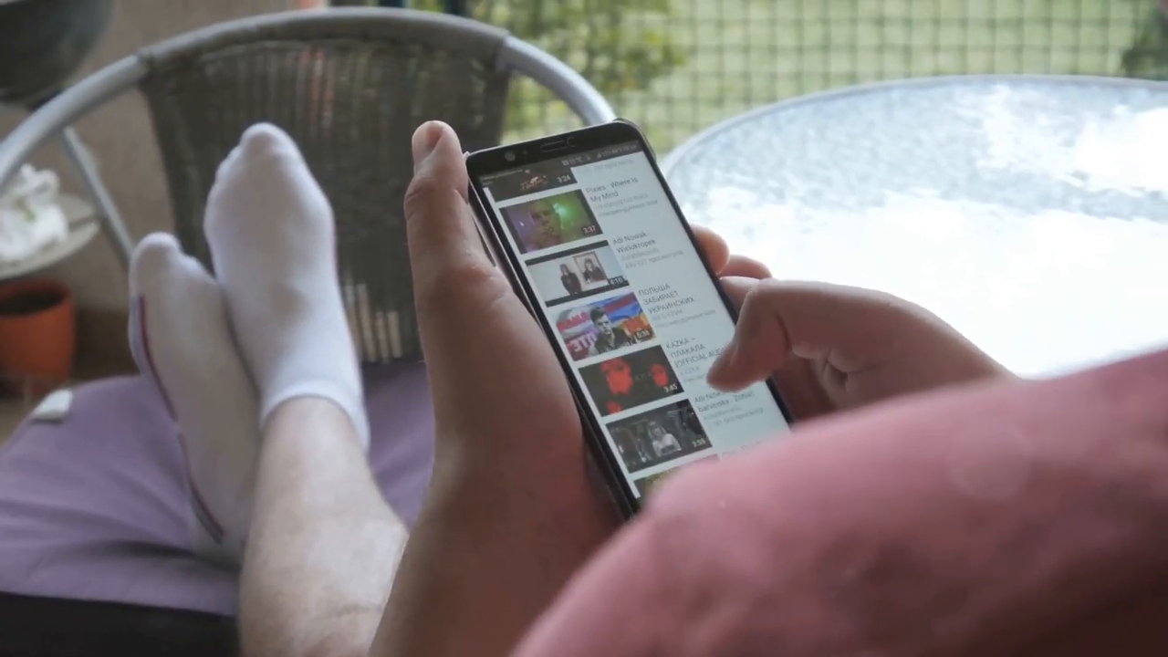
scroll(down, 3)
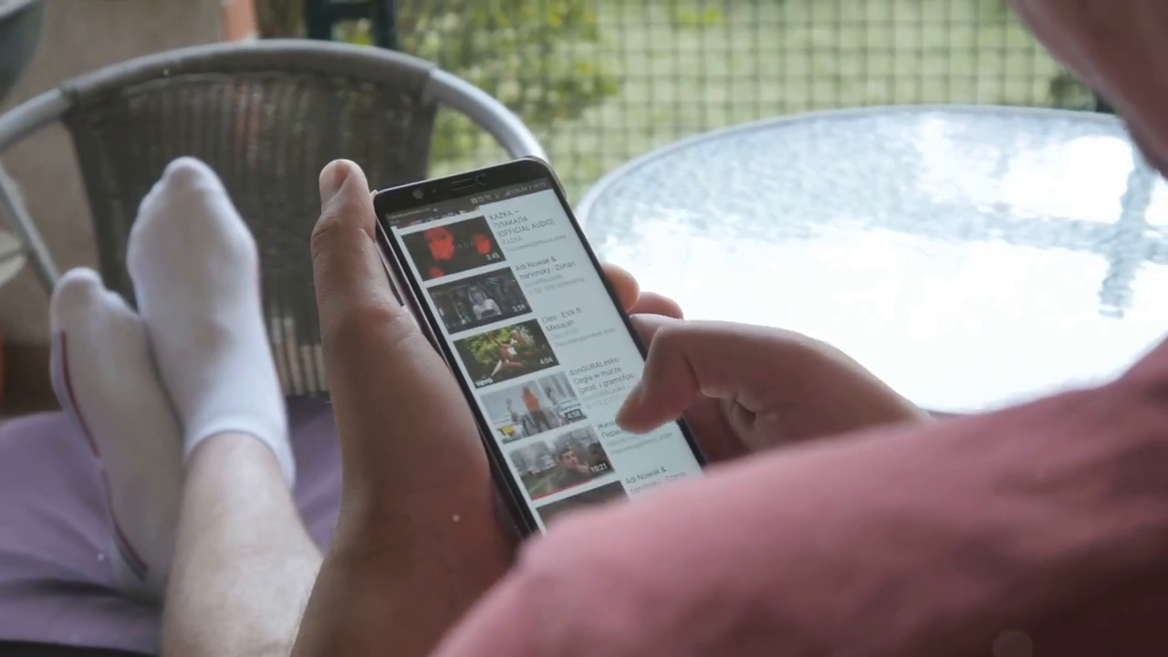